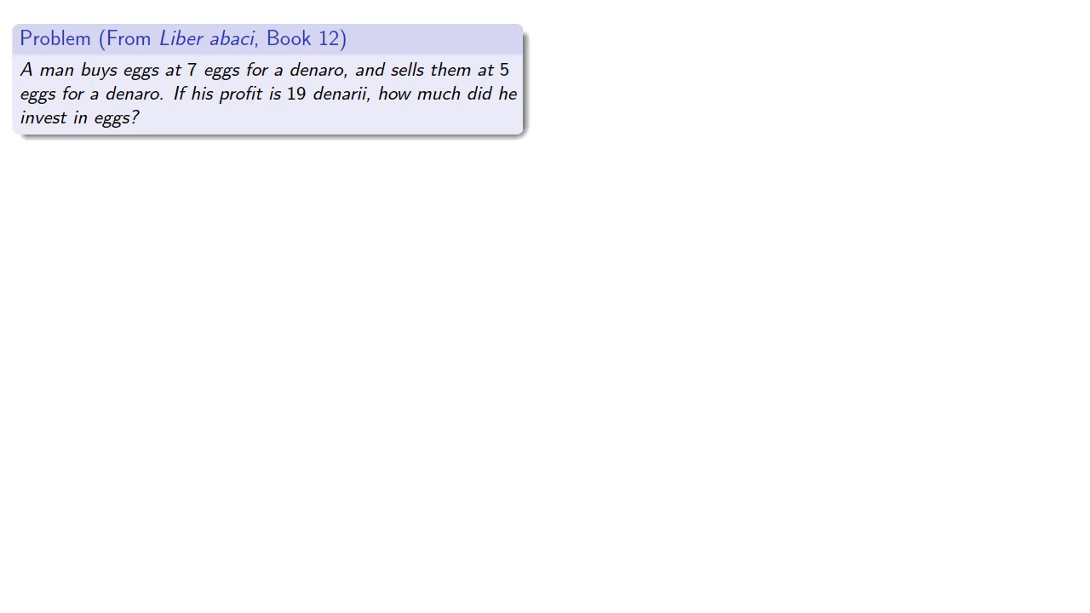
{"action": "key", "text": "right"}
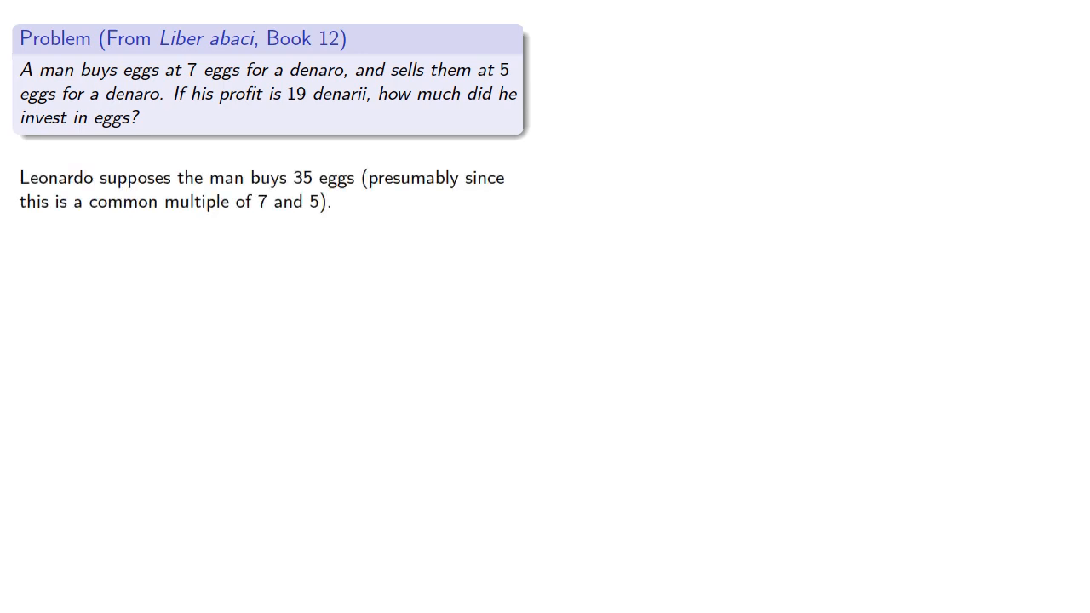